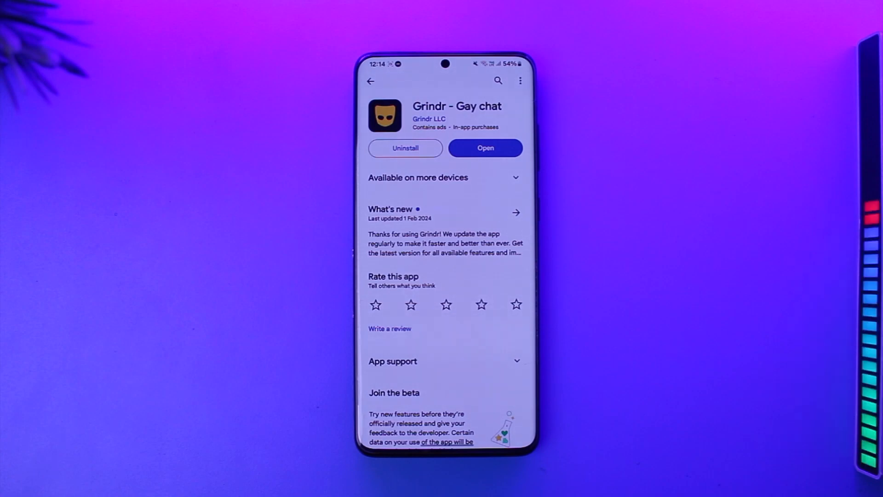
Step: Launch Grindr from its Play Store page to reach the Terms of Service screen
left_click(484, 147)
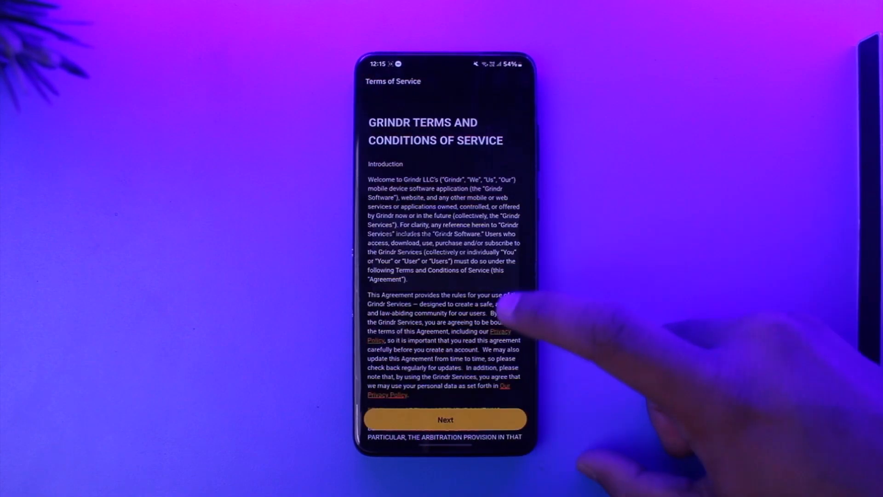
left_click(444, 420)
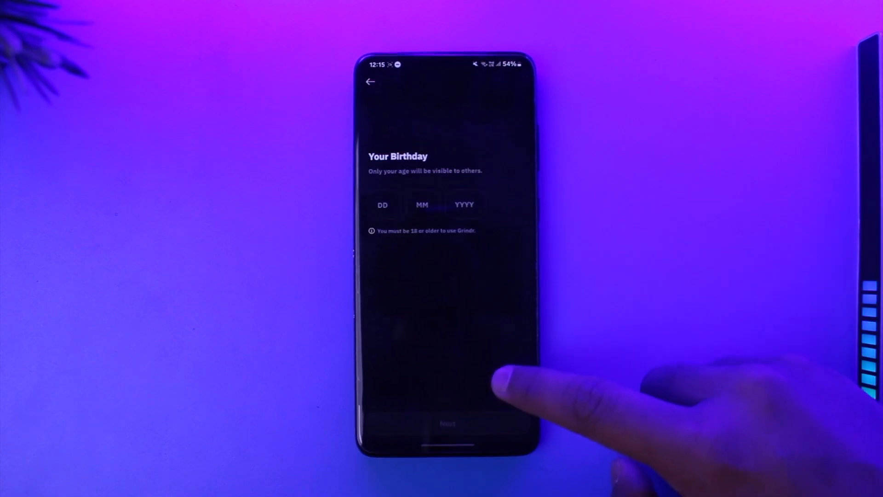
left_click(383, 204)
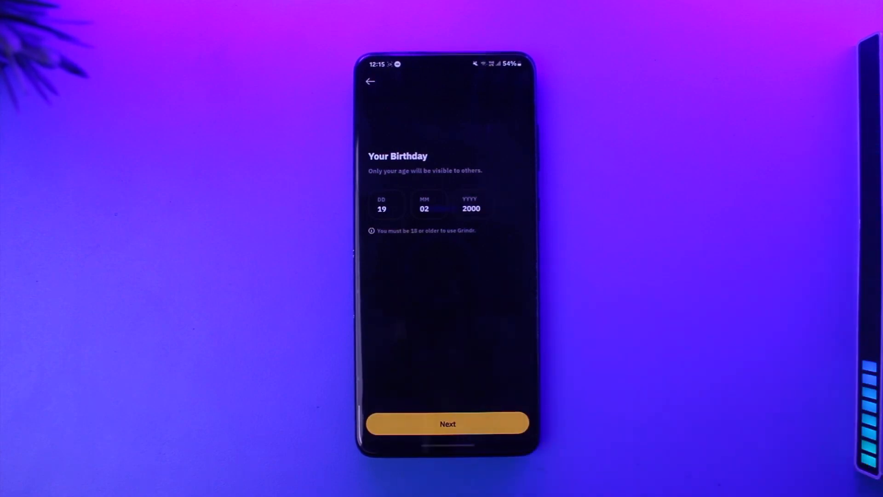
left_click(447, 423)
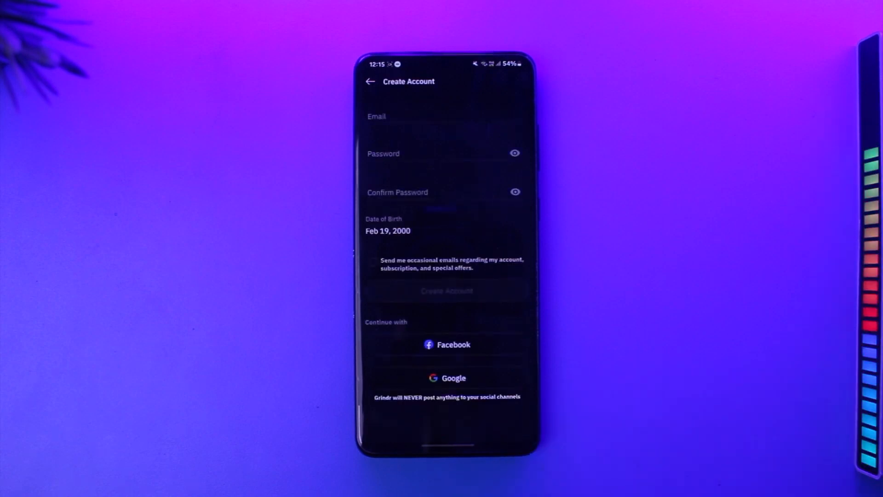
Step: Fill the Email field with the Gmail address using the gmail.com suggestion
left_click(445, 116)
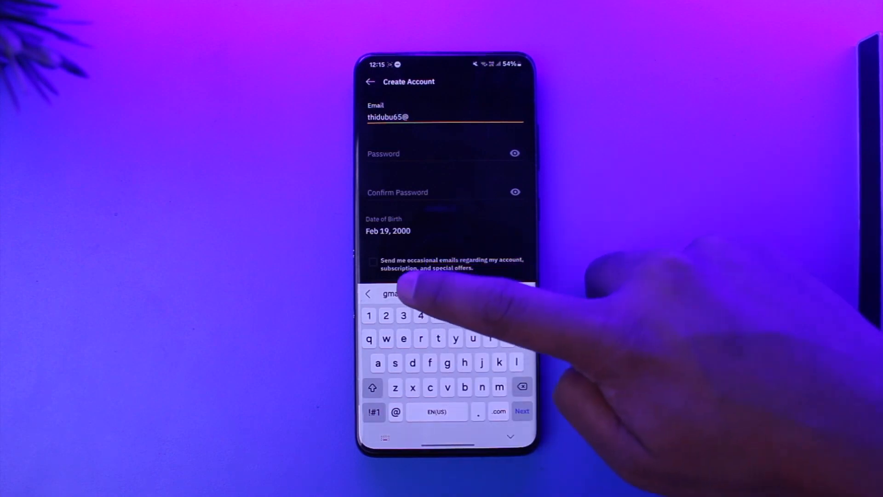
left_click(390, 293)
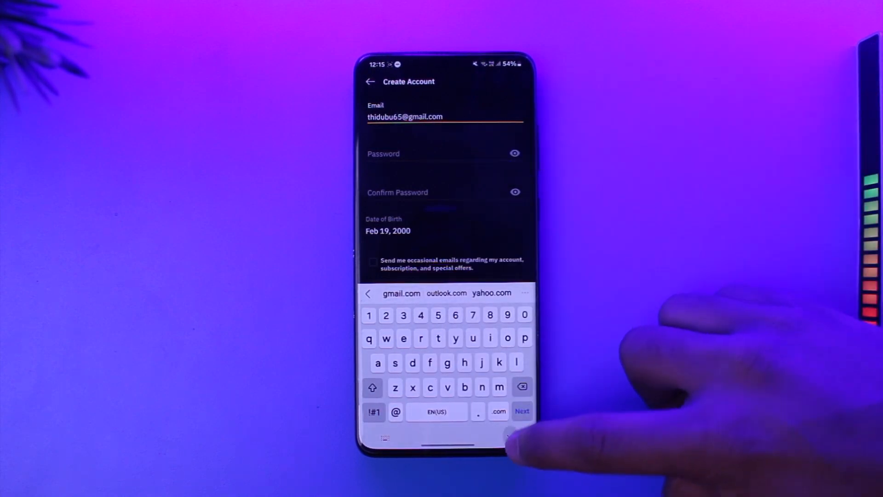
left_click(373, 261)
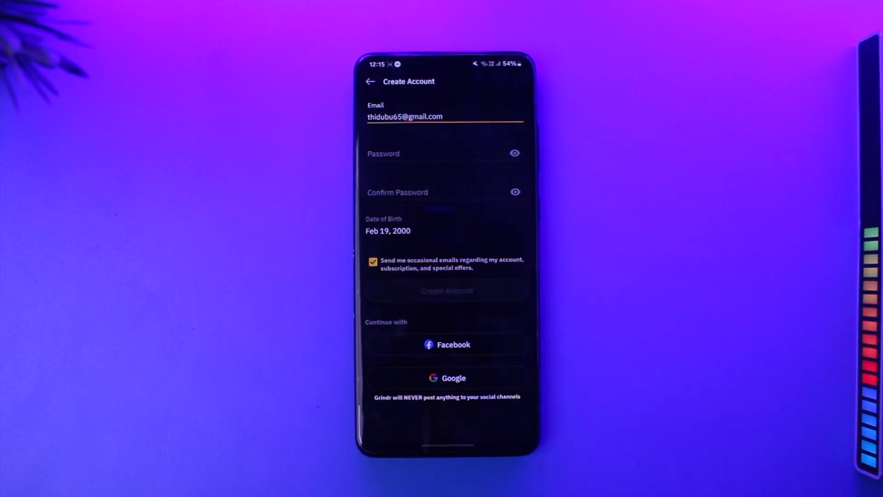